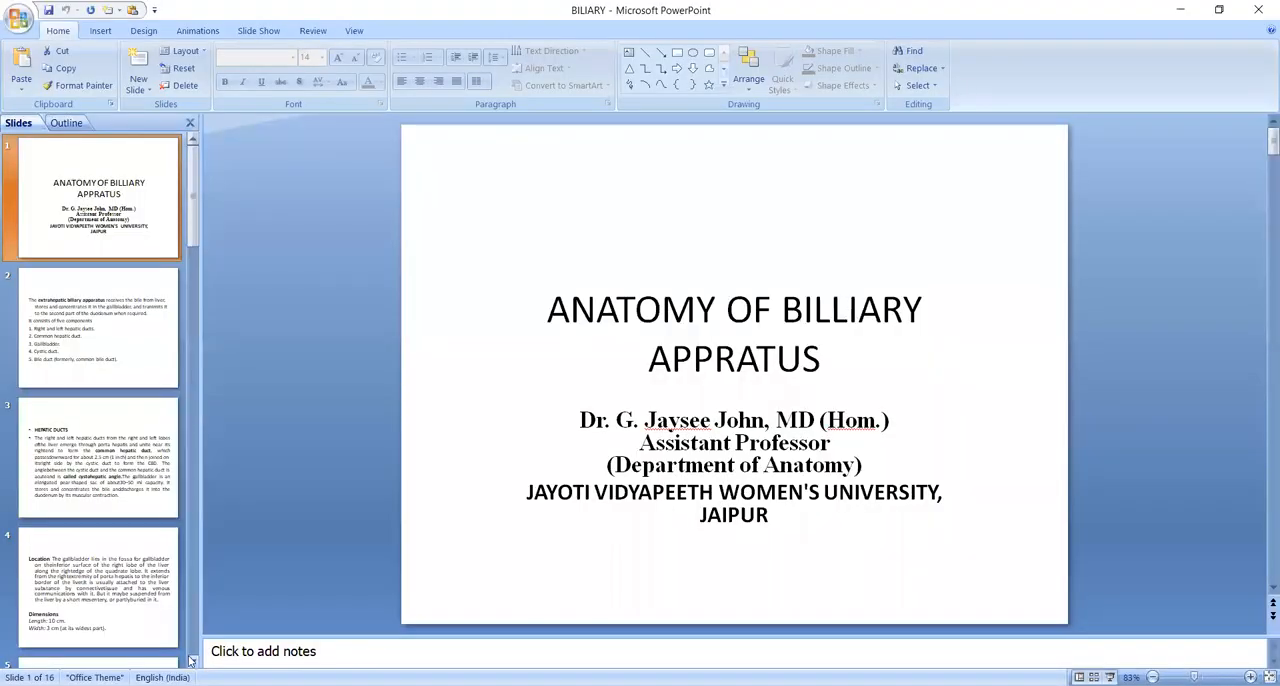
Step: Navigate the Slides pane to slide 12 on common bile duct formation and its four parts
scroll(down, 3)
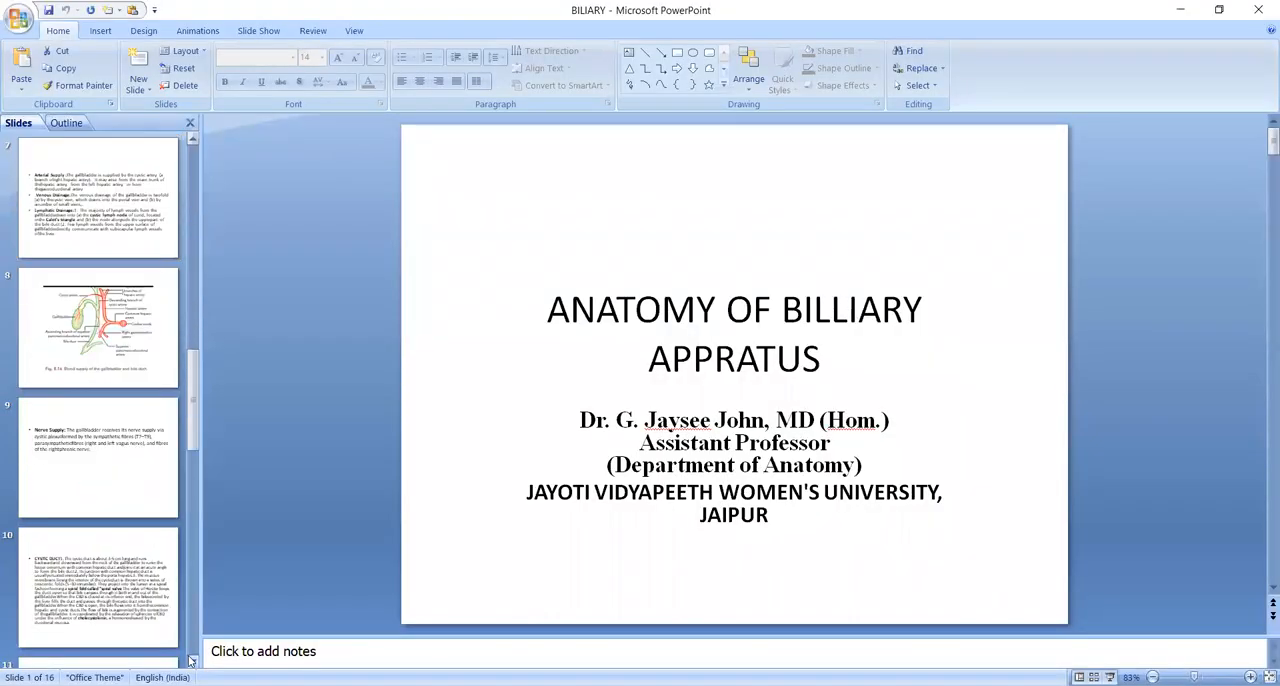
click(96, 588)
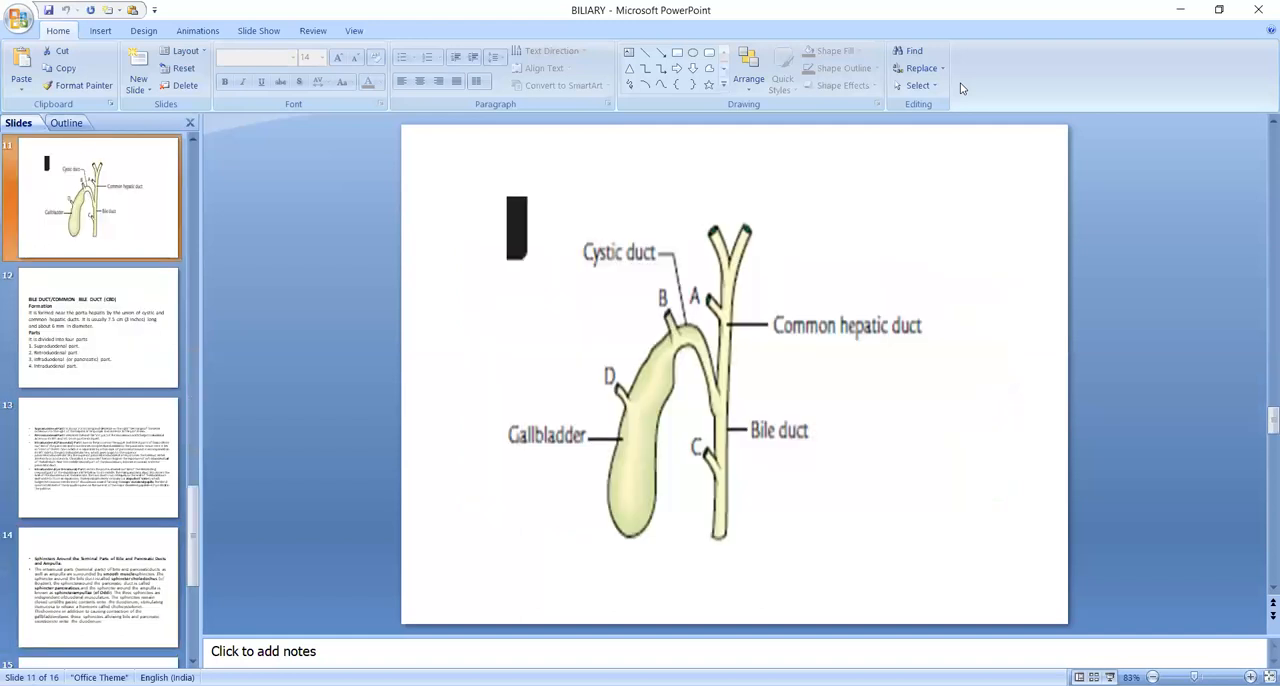
mouse_move(964, 68)
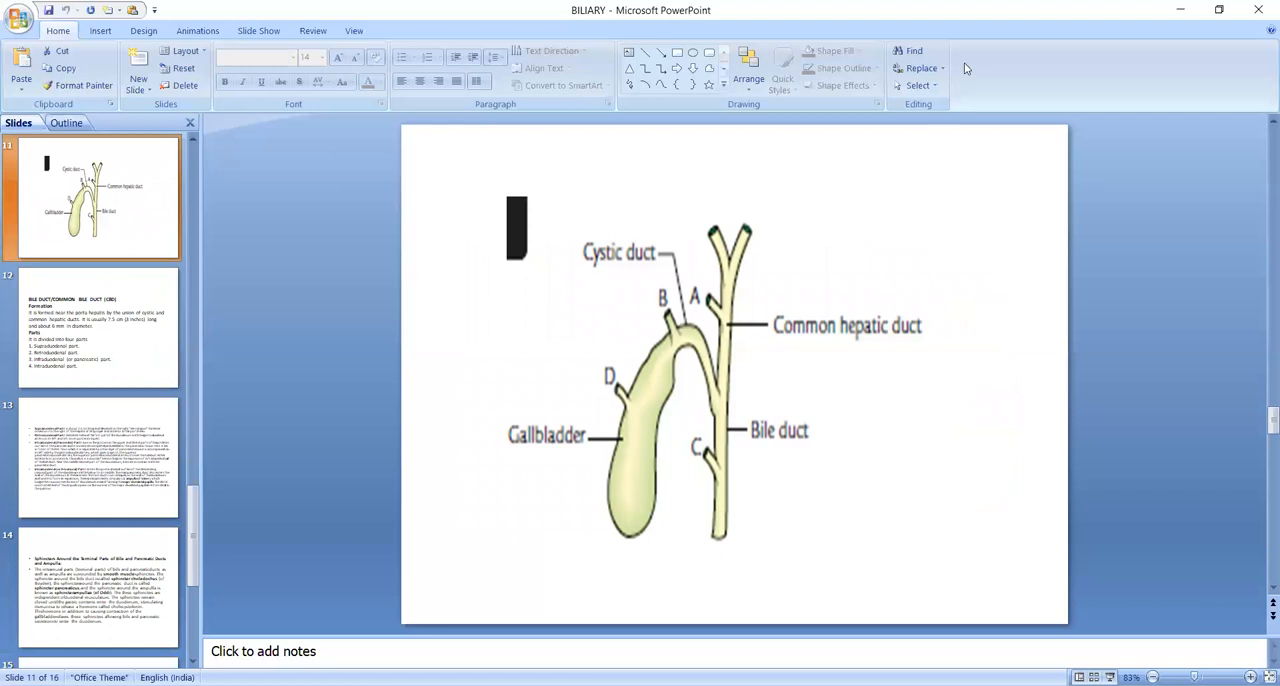
mouse_move(722, 252)
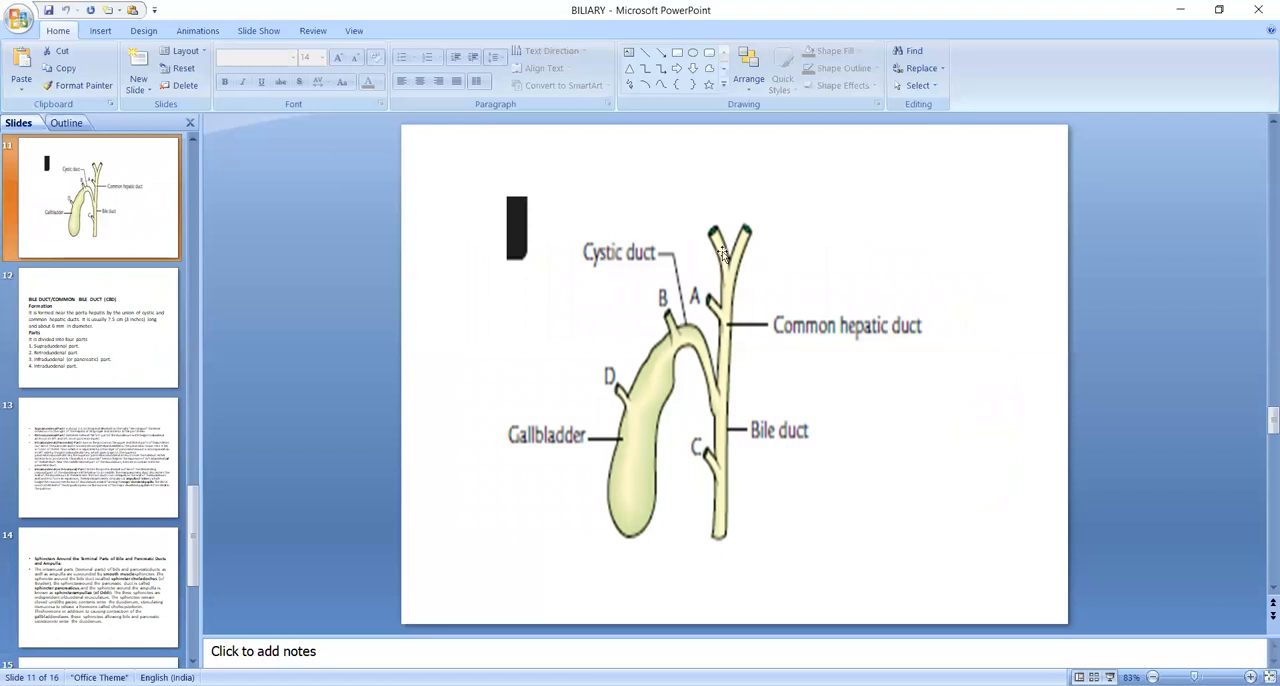
mouse_move(744, 264)
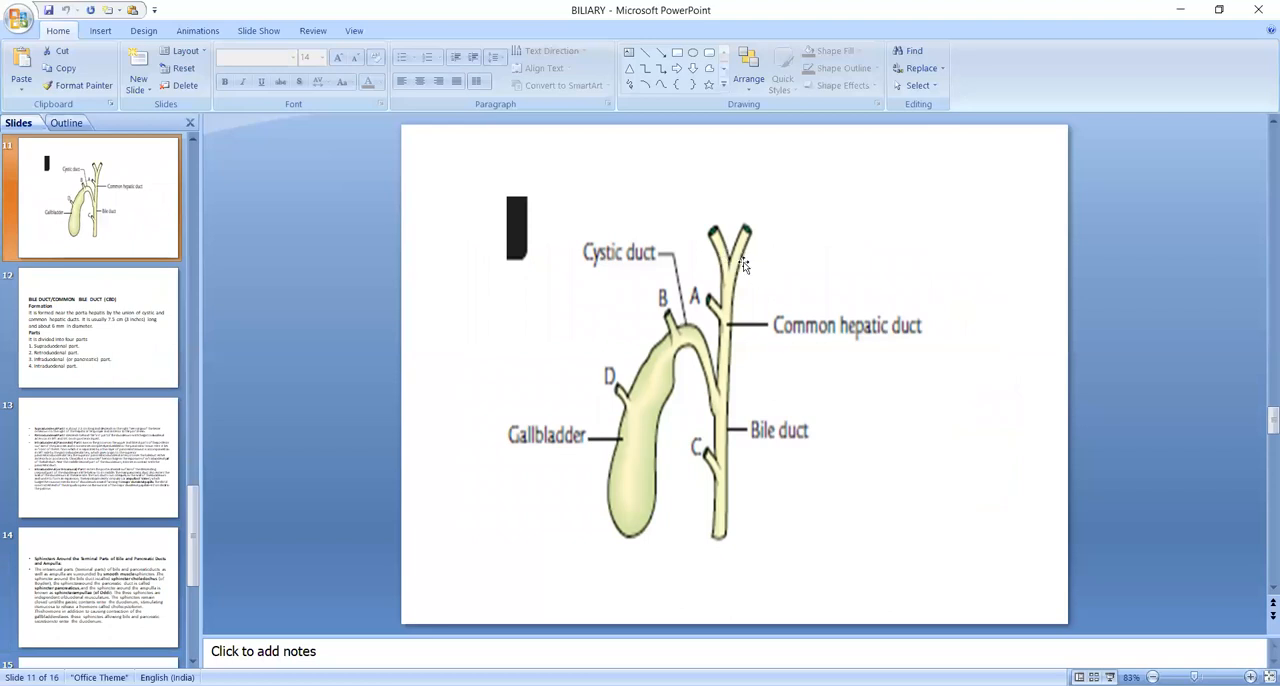
mouse_move(732, 304)
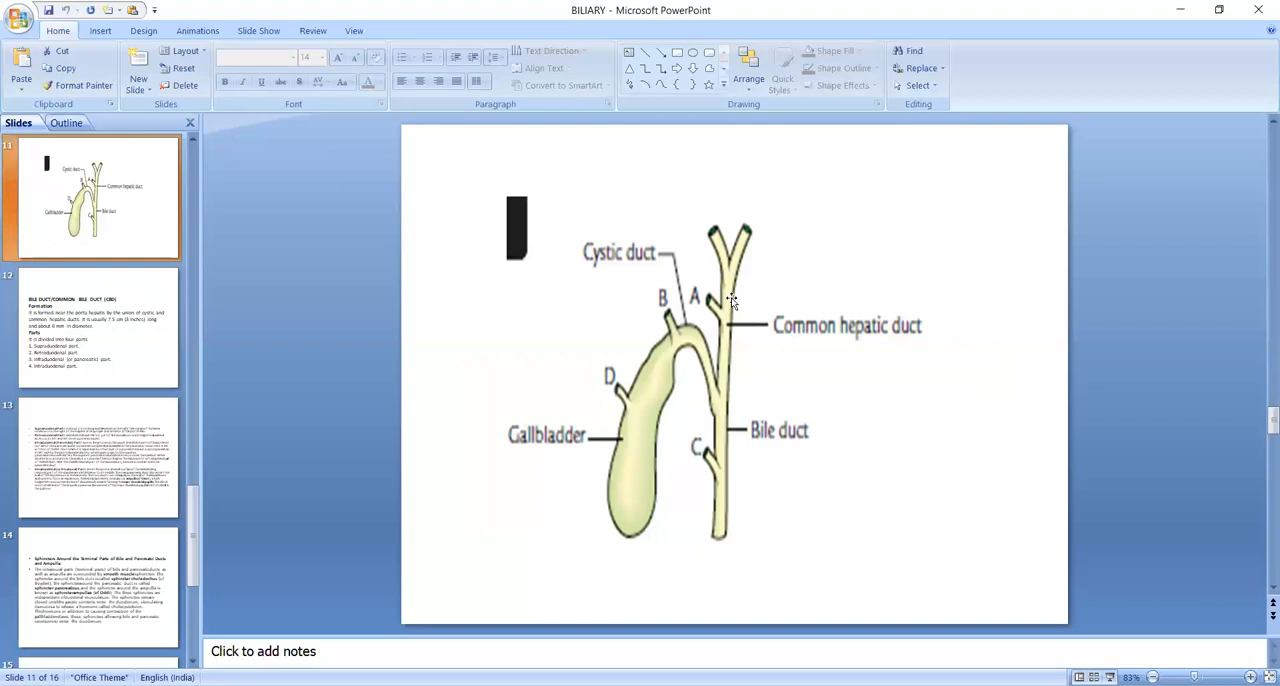
mouse_move(732, 332)
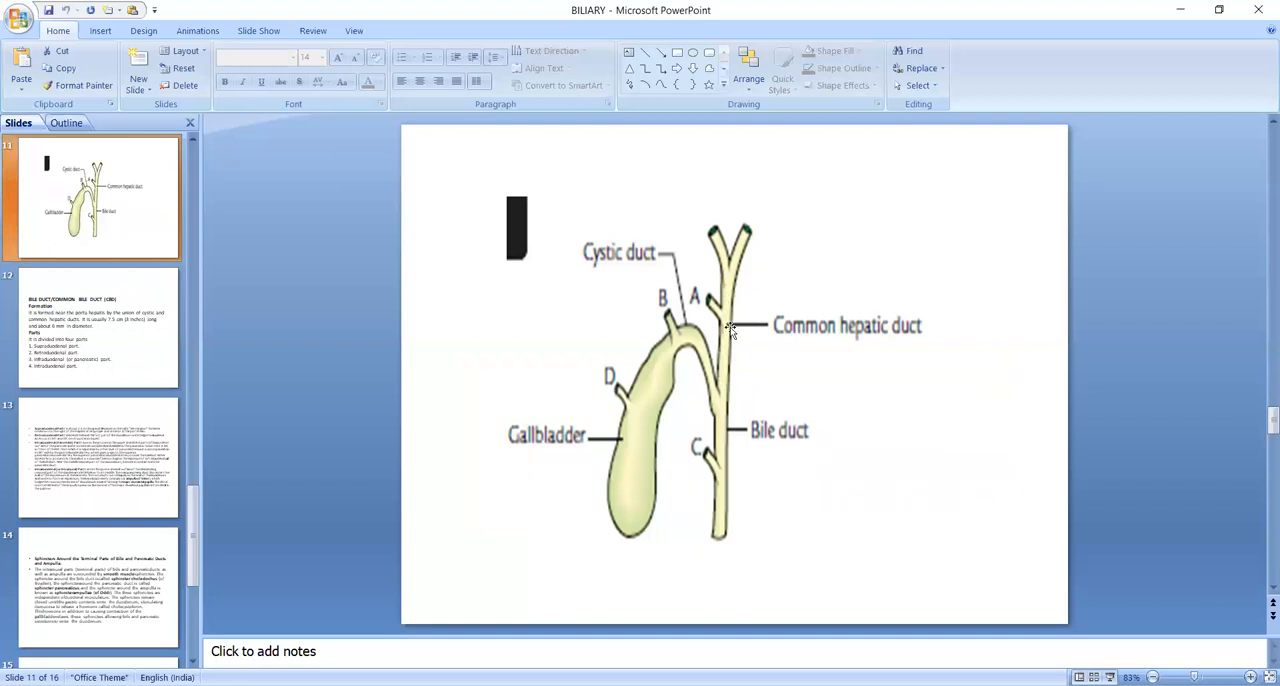
mouse_move(702, 354)
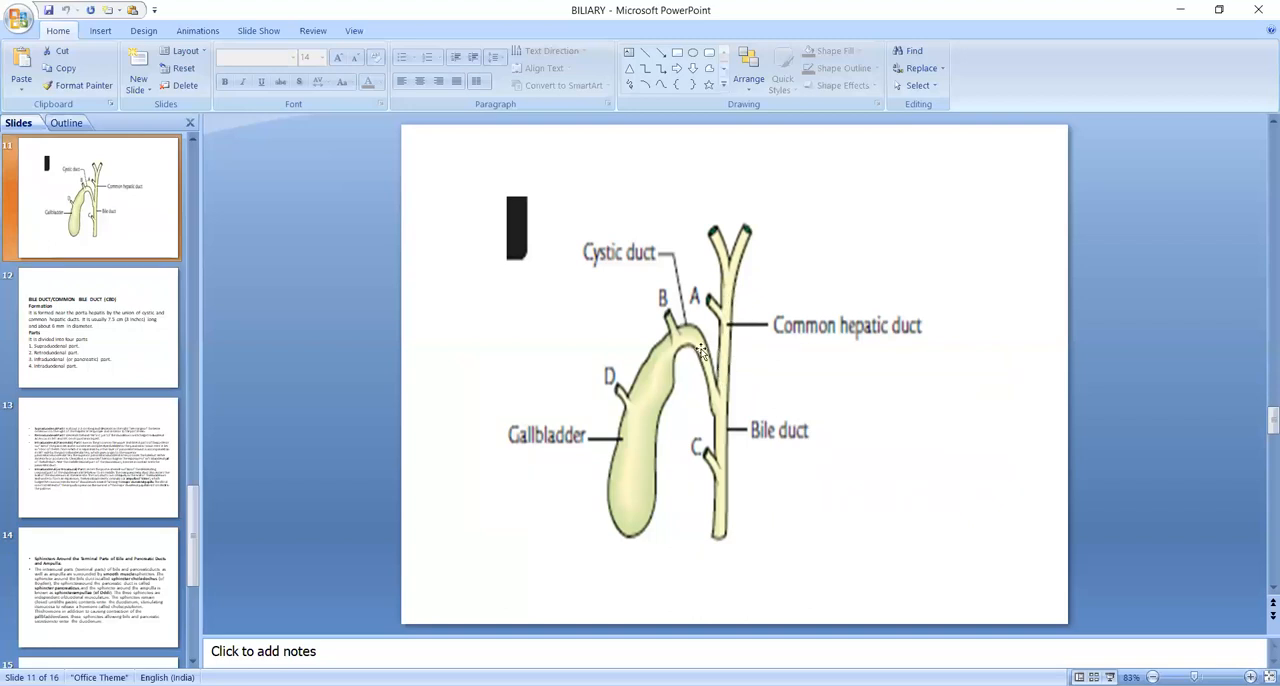
mouse_move(724, 380)
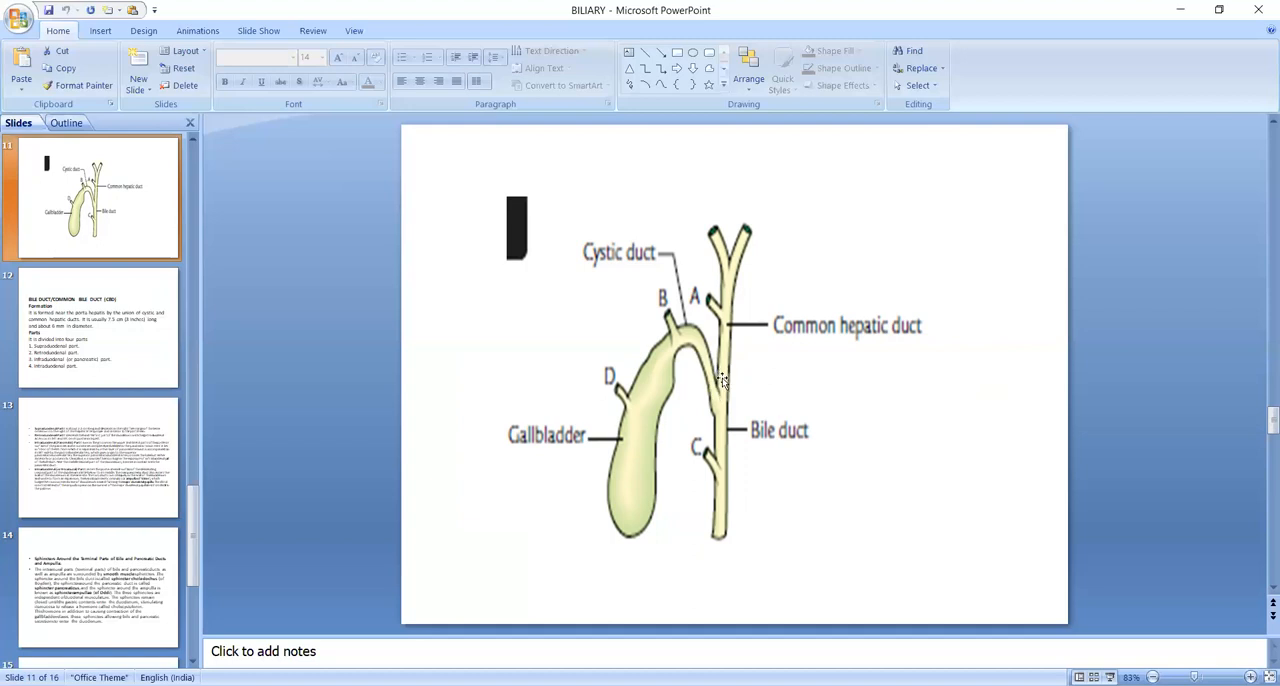
mouse_move(724, 422)
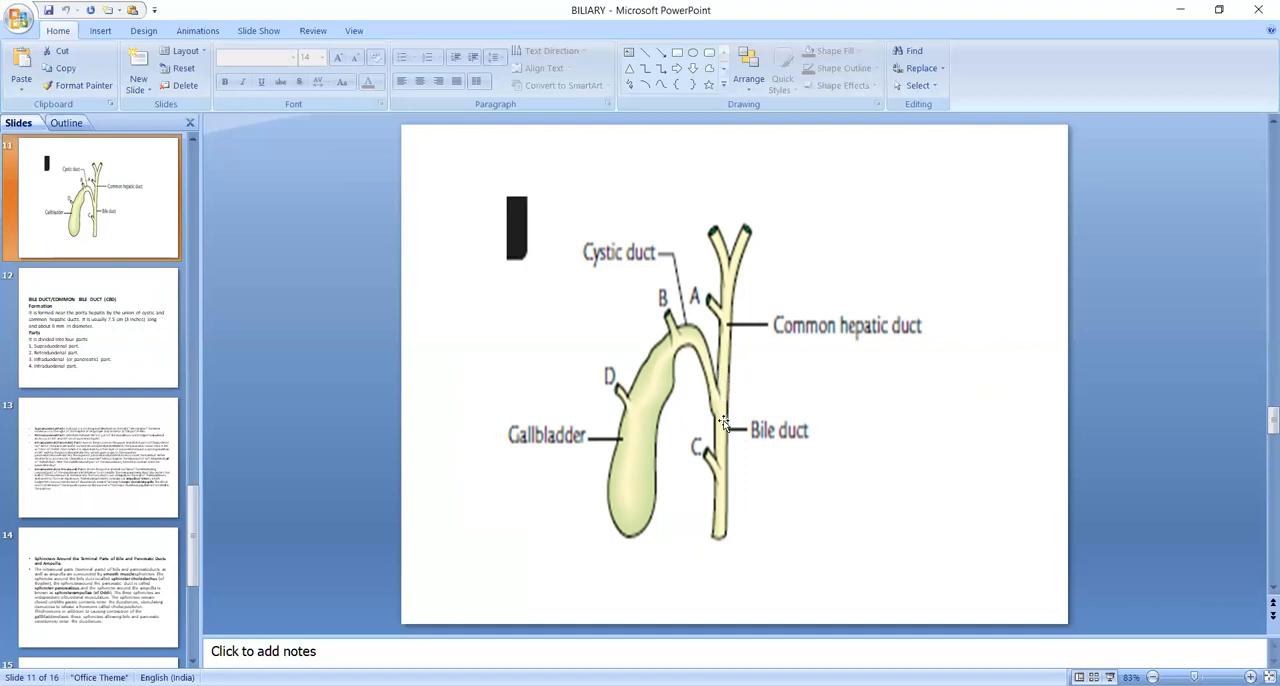
mouse_move(718, 356)
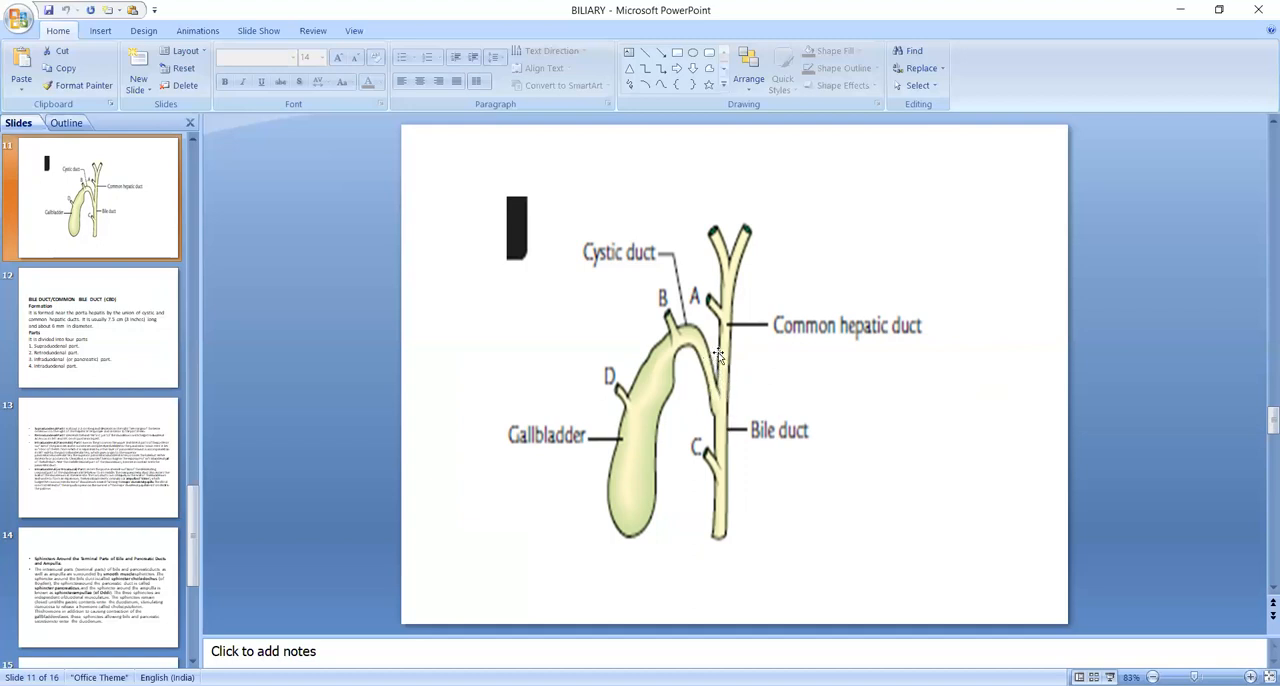
mouse_move(716, 360)
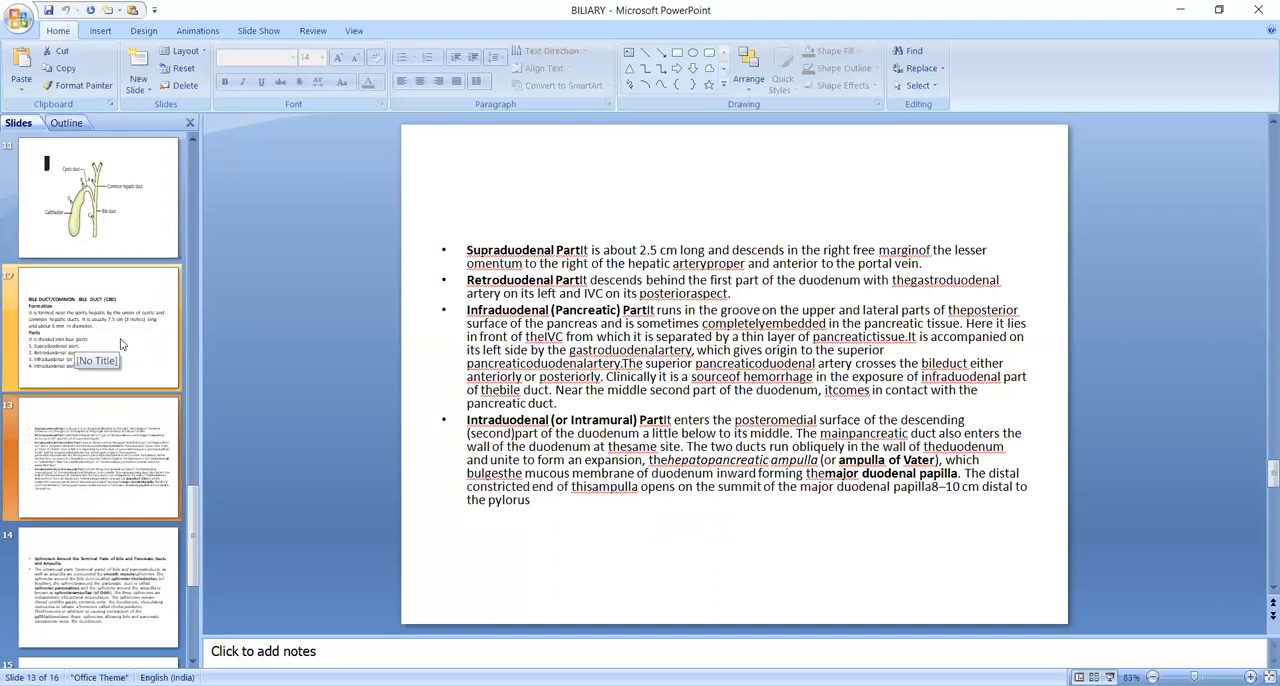
click(96, 328)
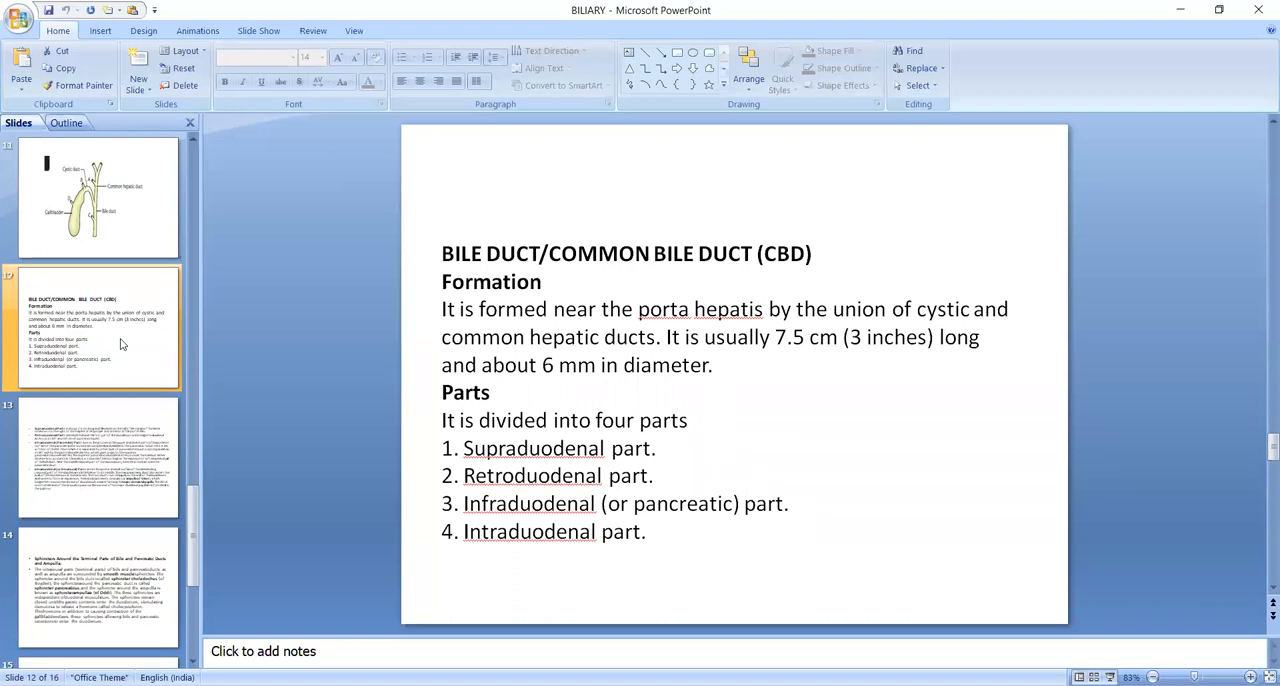
Step: Show slide 13 detailing the supraduodenal, retroduodenal, infraduodenal and intraduodenal parts
click(96, 456)
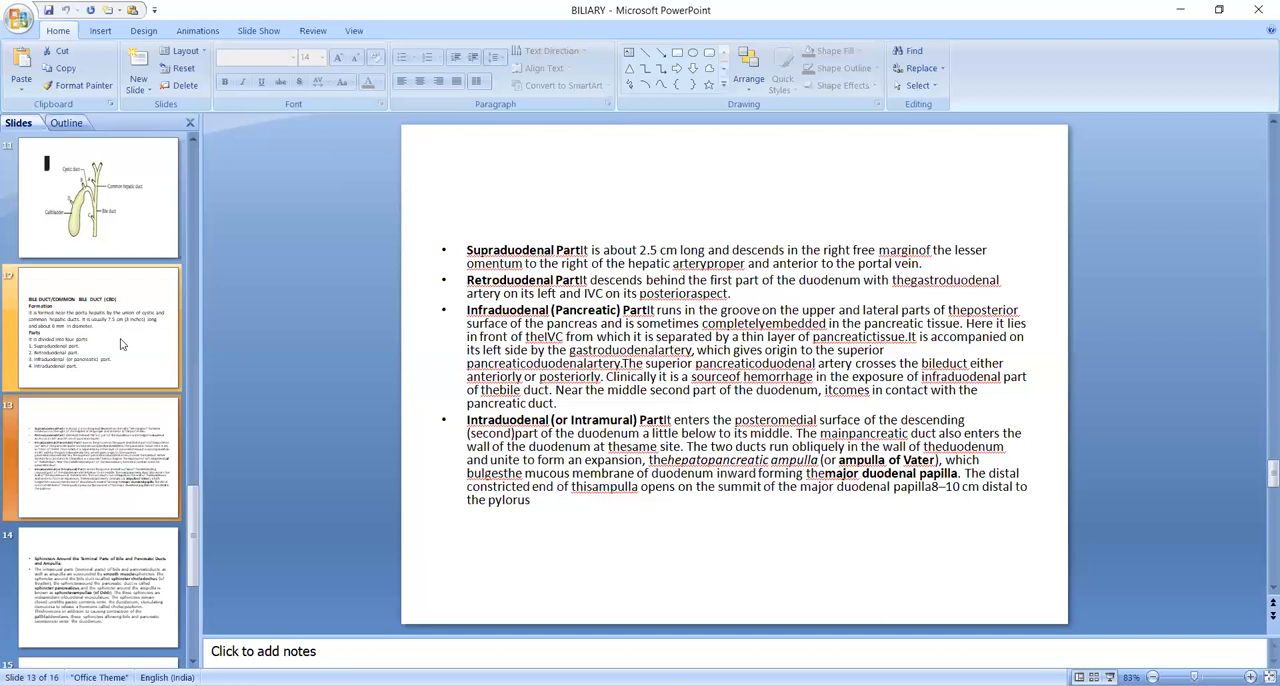
Step: Show the duct sphincters slide, then slide 15 on the common bile duct's arterial supply
click(96, 588)
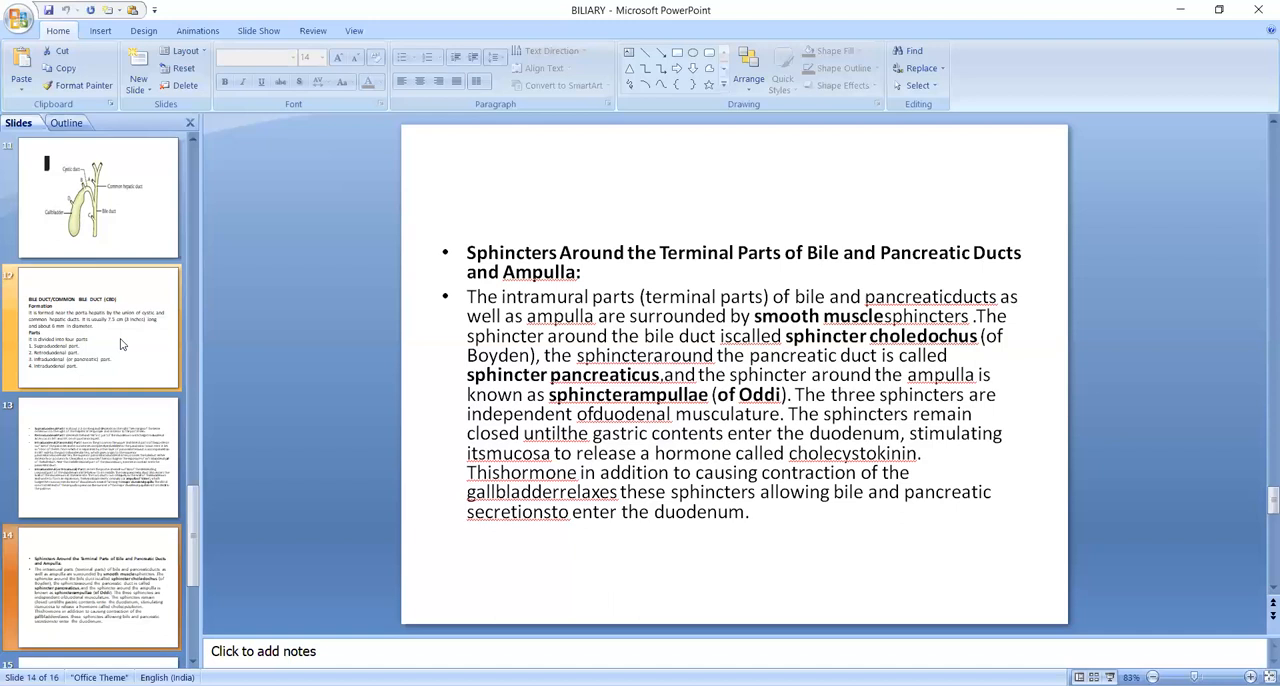
click(98, 456)
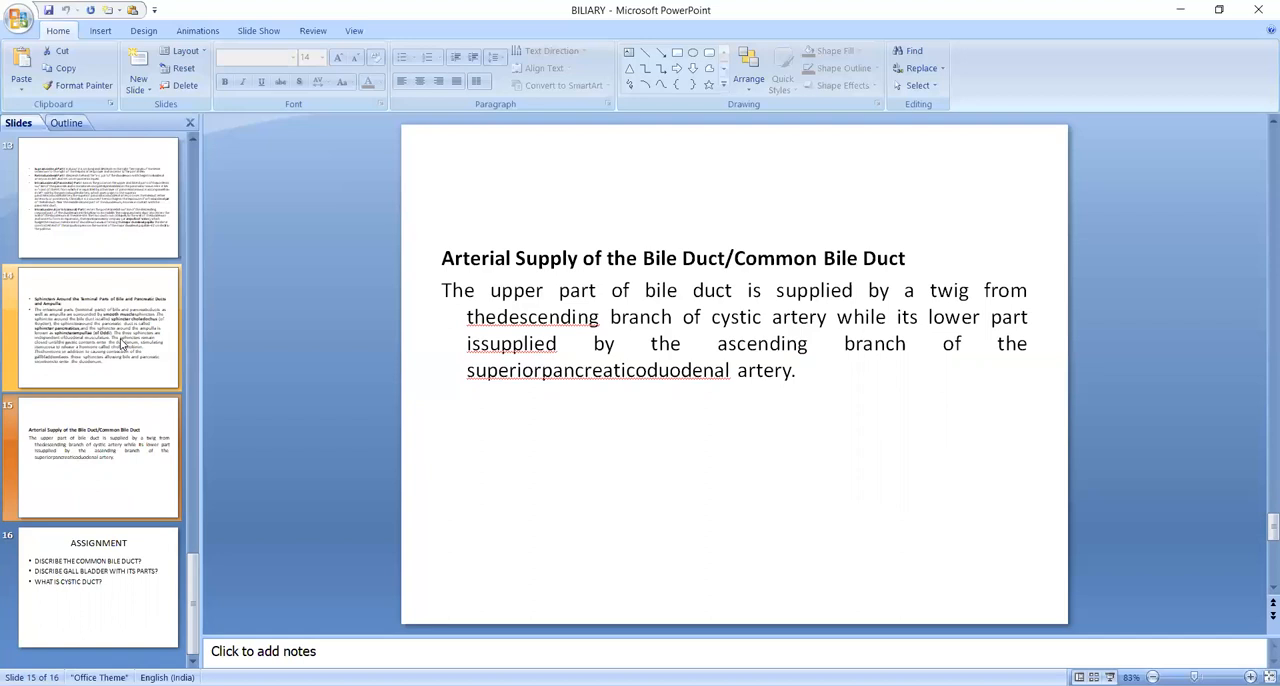
Step: Finish on slide 16, the assignment on the common bile duct, gallbladder and cystic duct
click(98, 584)
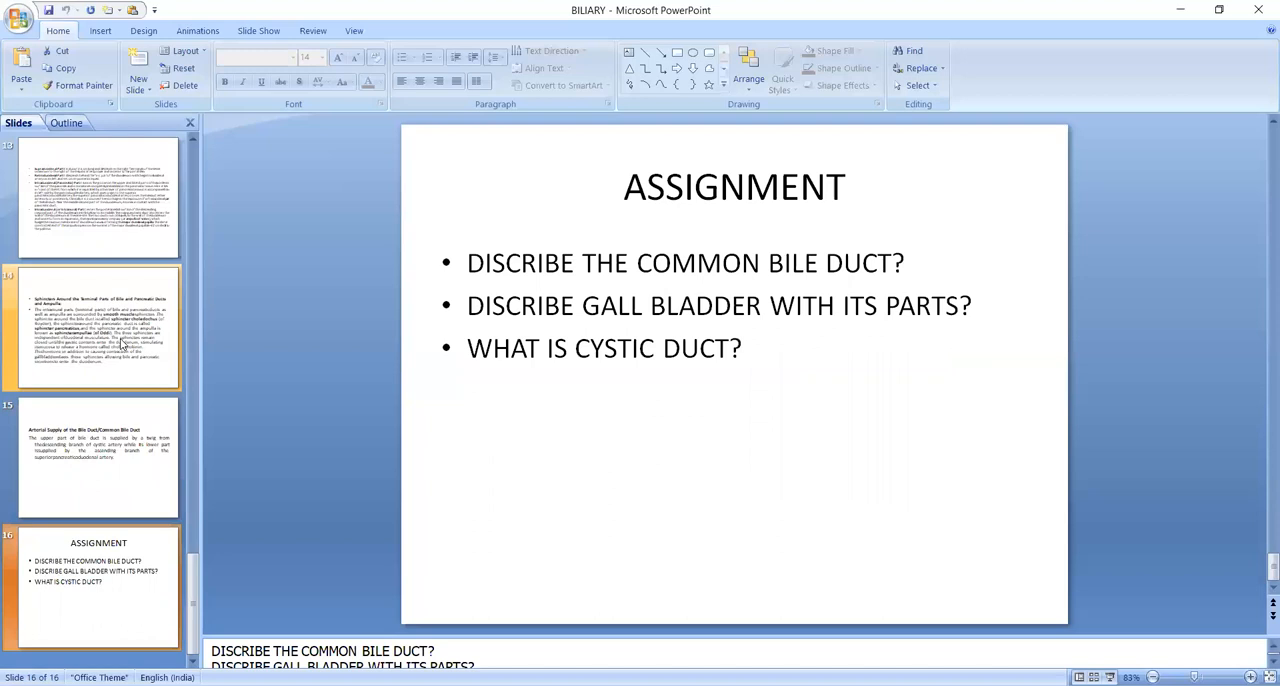